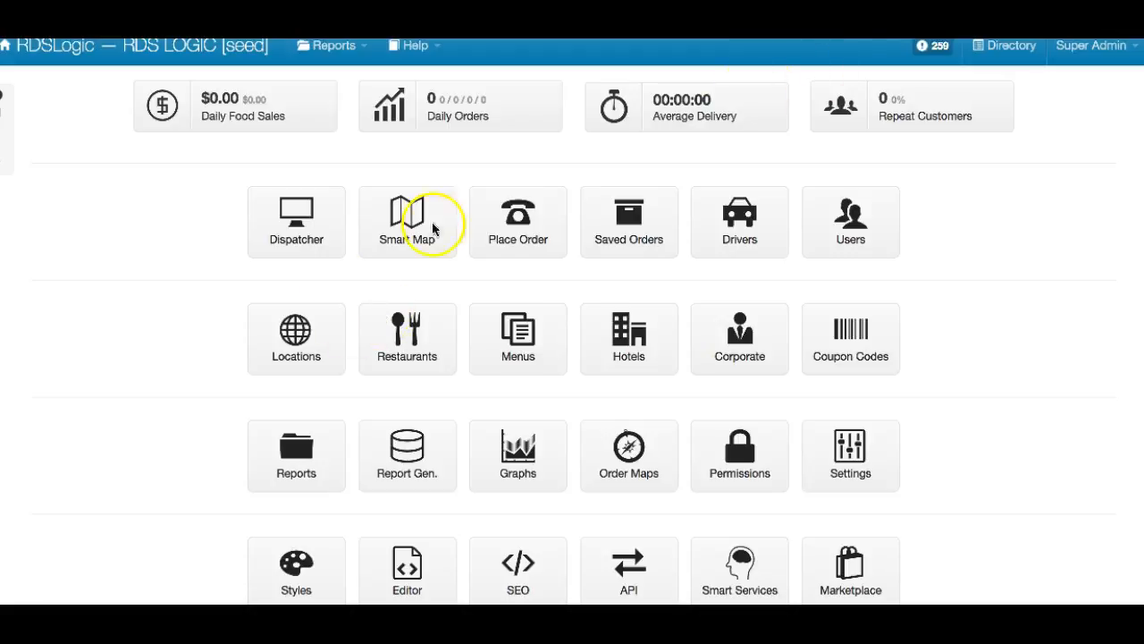
pyautogui.moveTo(297, 338)
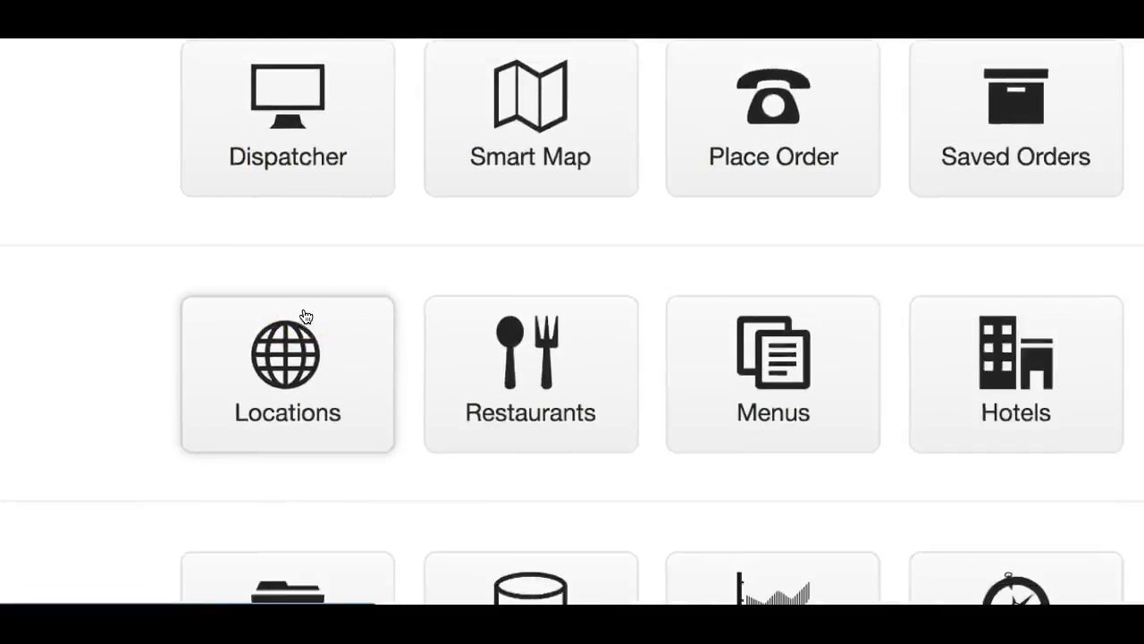
# Step: Show the Saint Louis location's details with its 10.000% tax rate
pyautogui.click(286, 373)
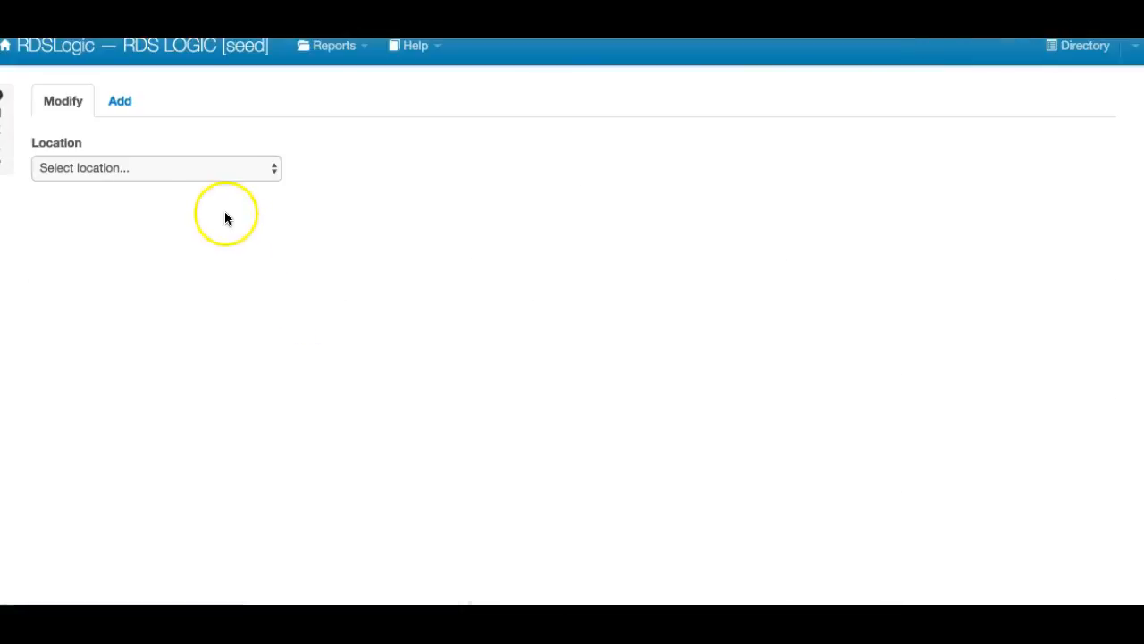
pyautogui.click(158, 168)
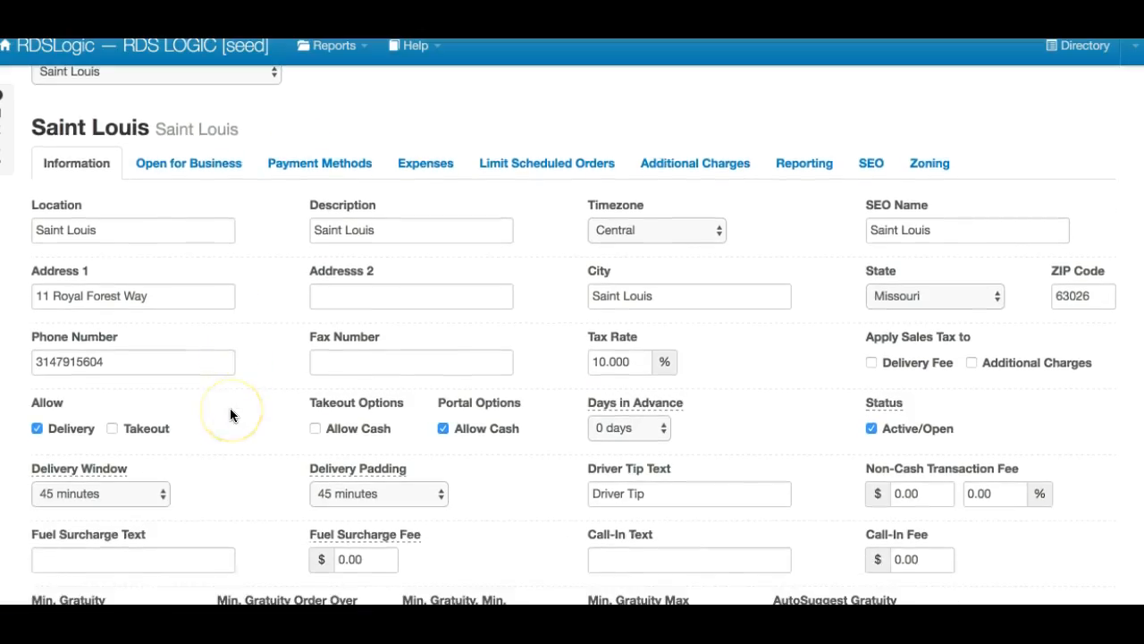
pyautogui.moveTo(551, 356)
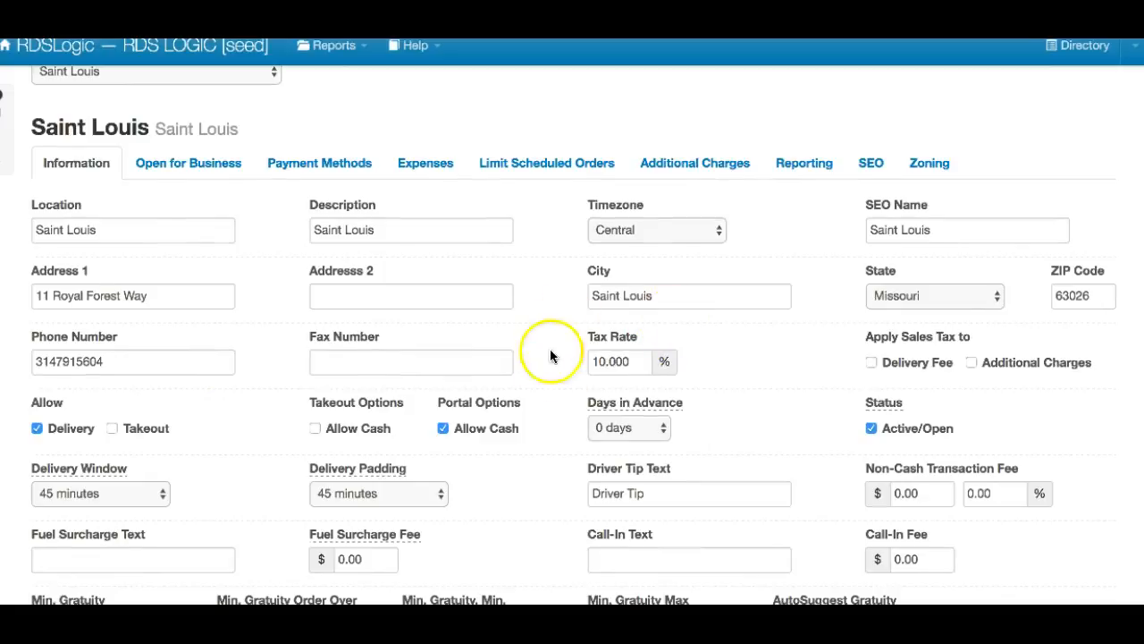
pyautogui.moveTo(606, 338)
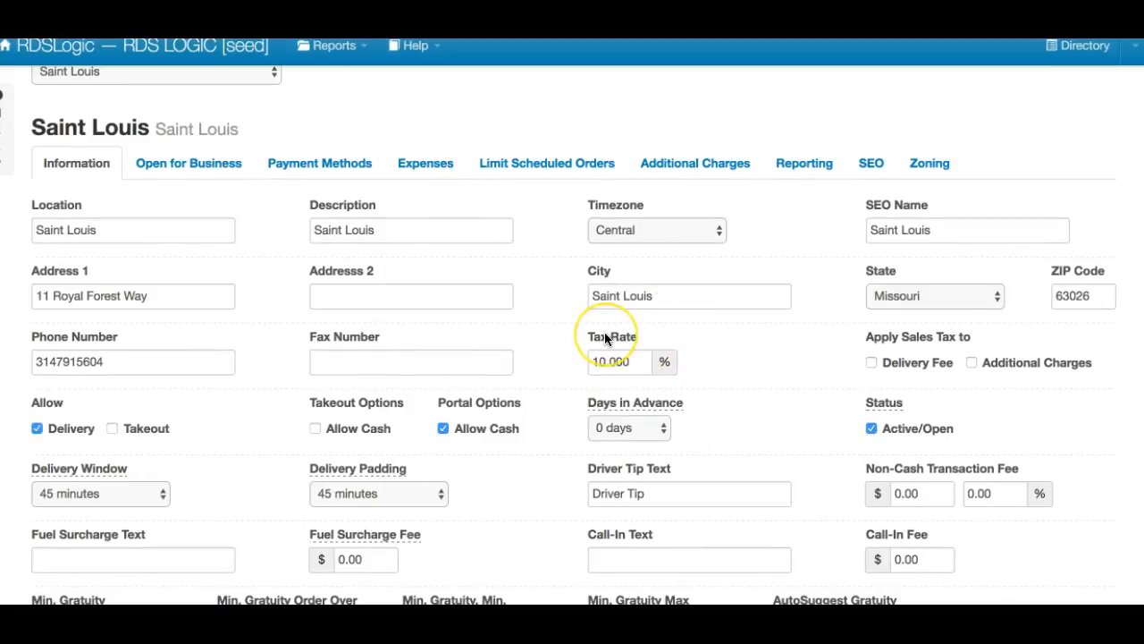
pyautogui.scroll(3)
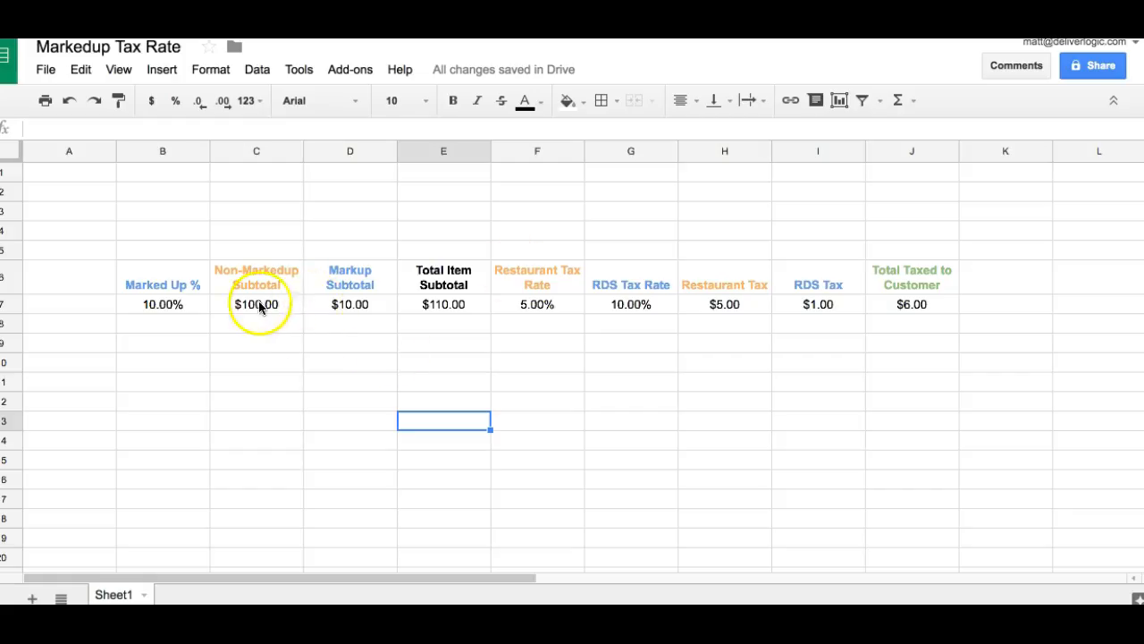
pyautogui.moveTo(631, 295)
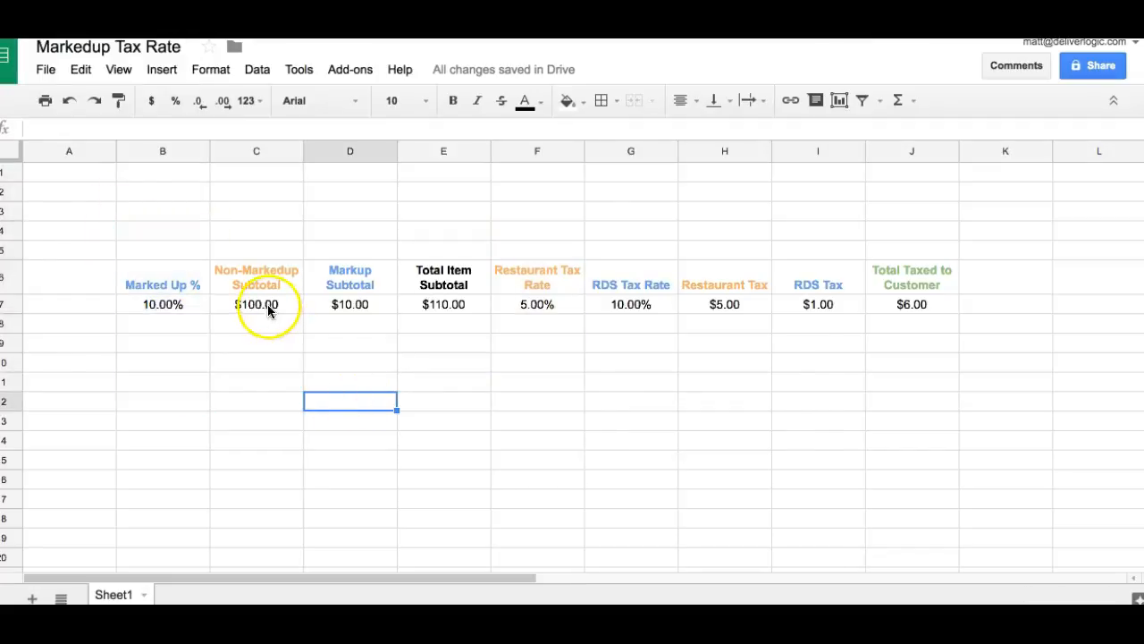
pyautogui.click(257, 303)
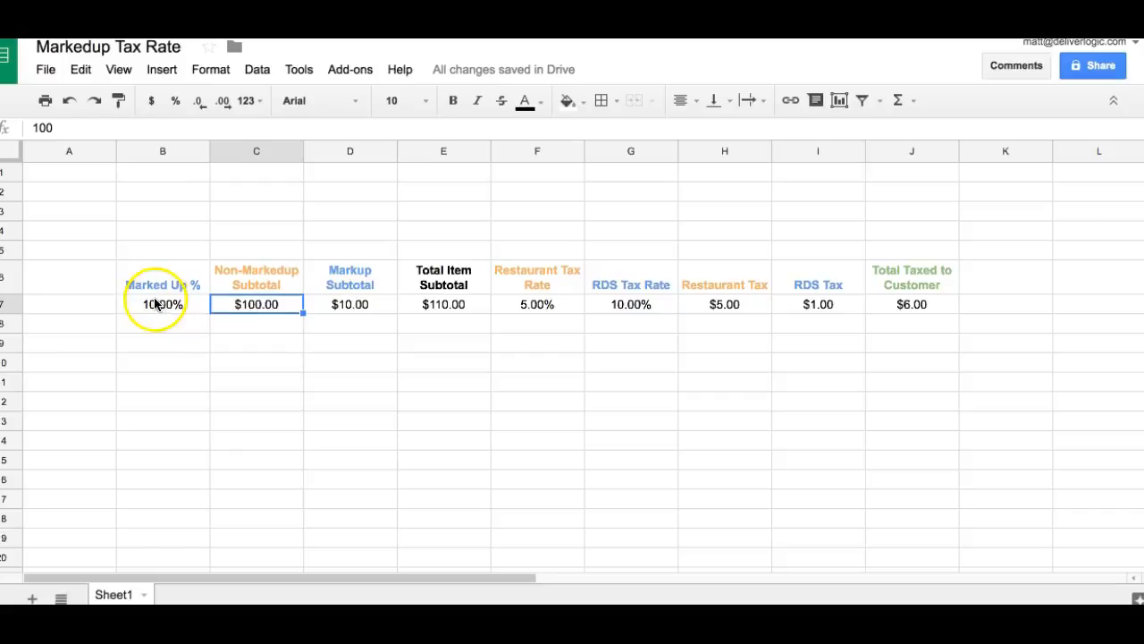
pyautogui.moveTo(397, 313)
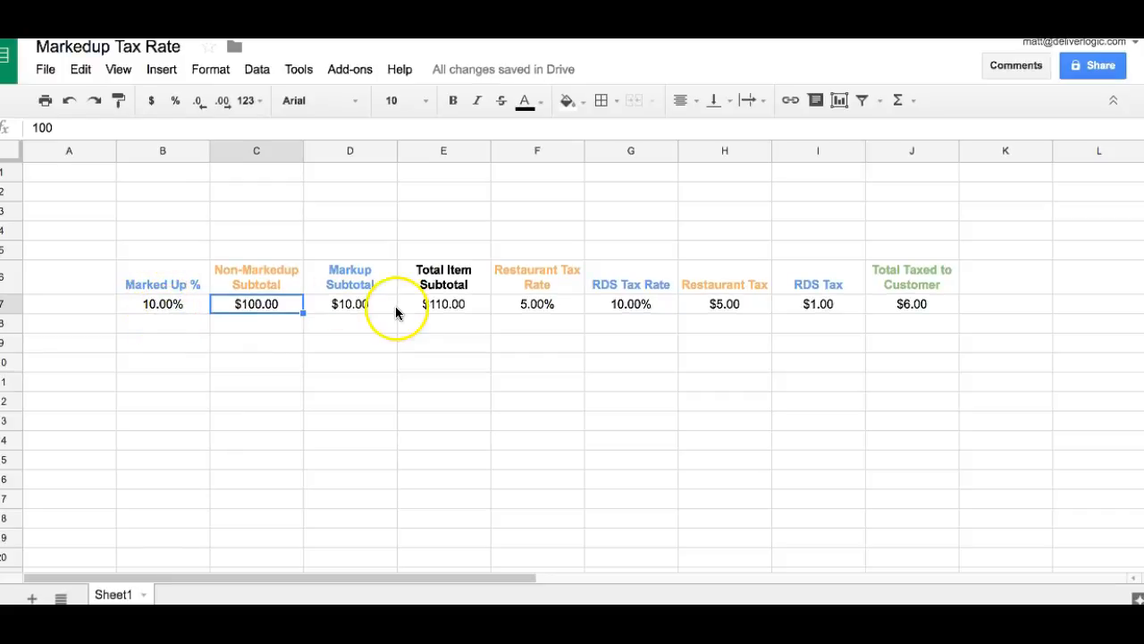
pyautogui.moveTo(450, 311)
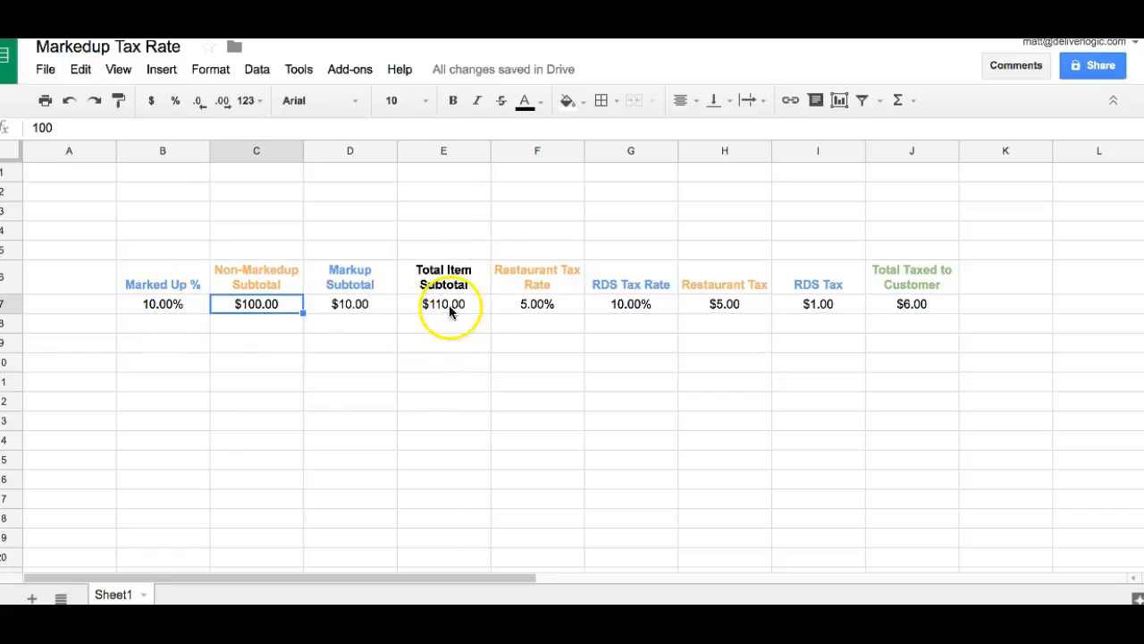
pyautogui.moveTo(532, 308)
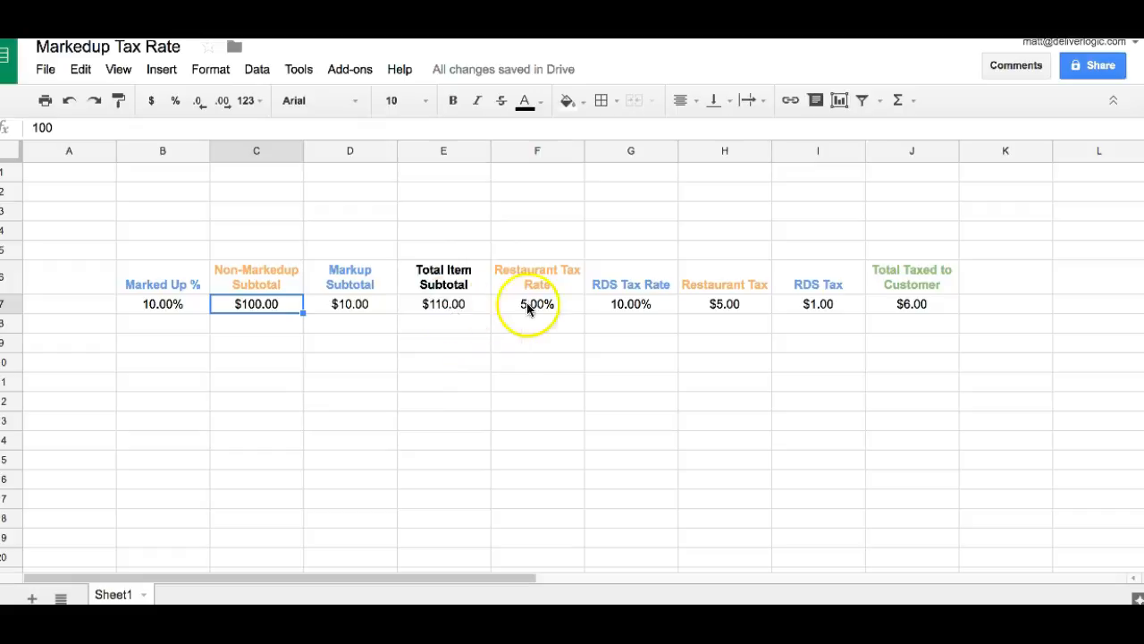
pyautogui.click(258, 277)
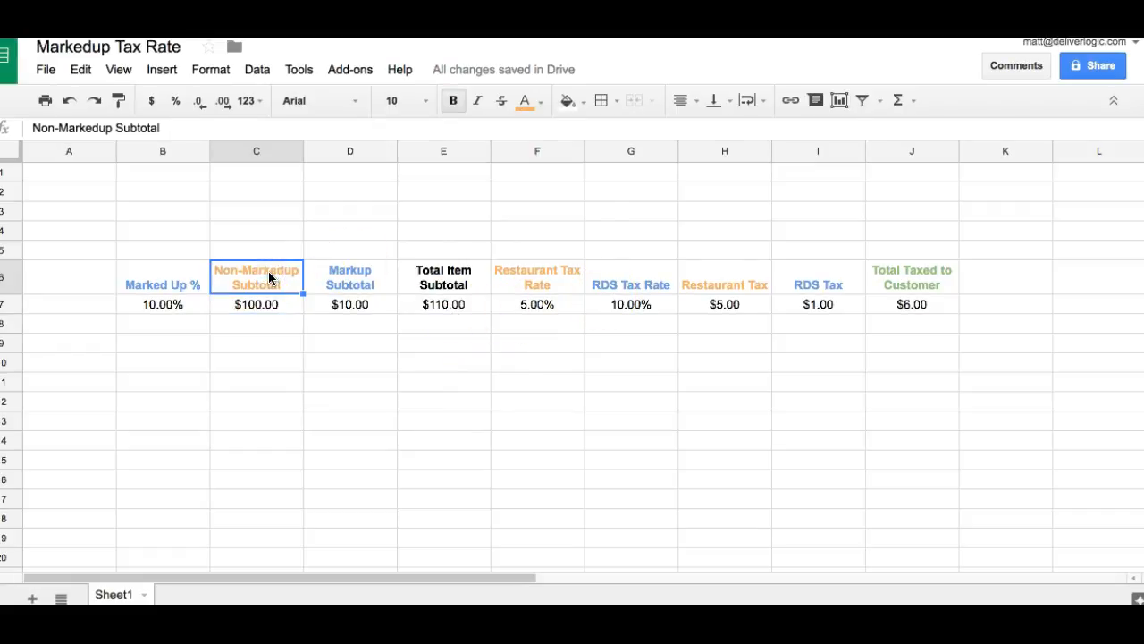
pyautogui.click(257, 304)
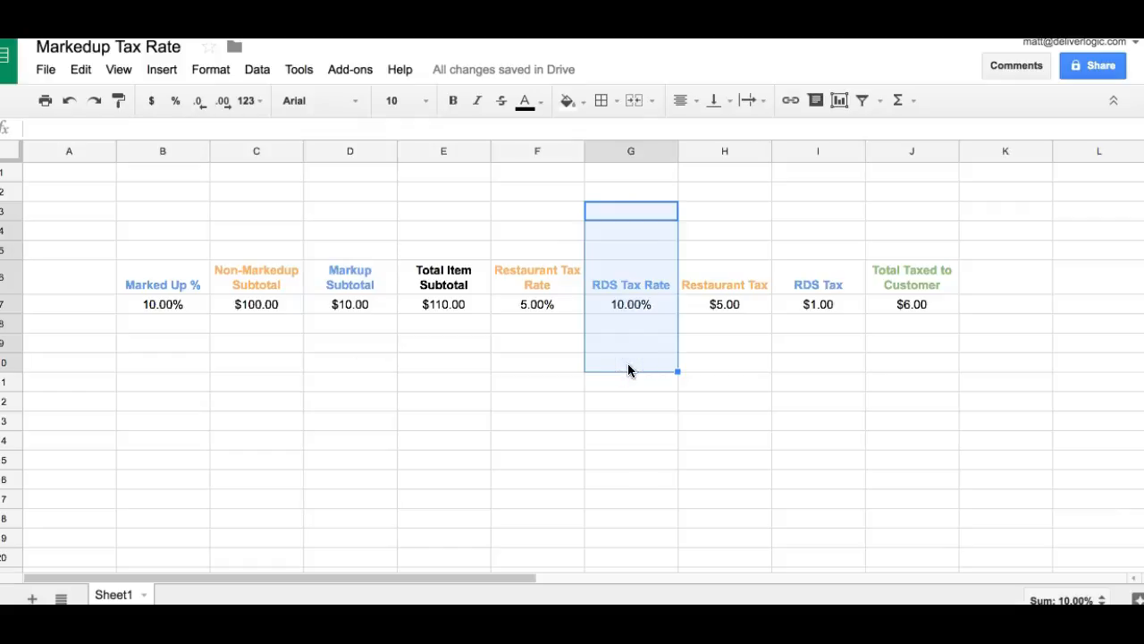
pyautogui.moveTo(726, 277)
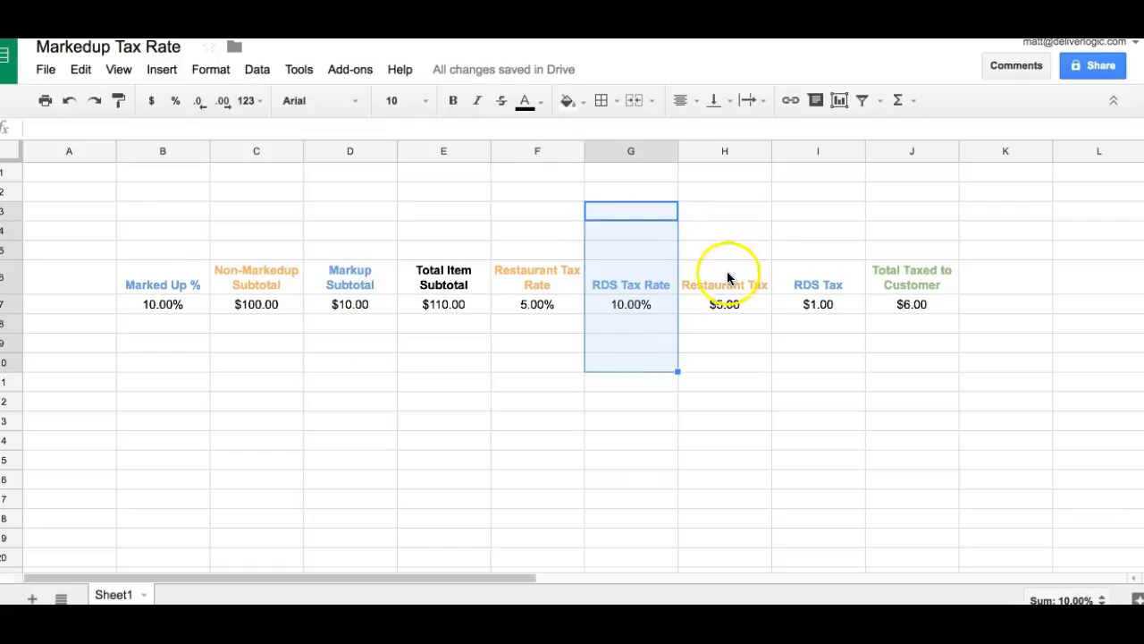
pyautogui.click(724, 275)
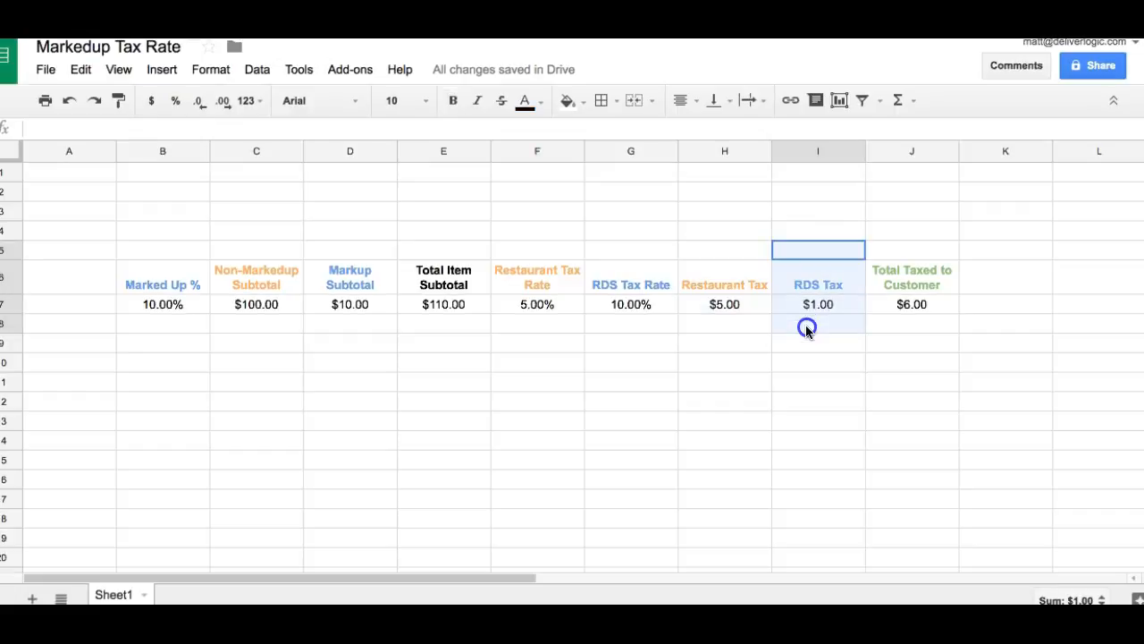
pyautogui.click(819, 304)
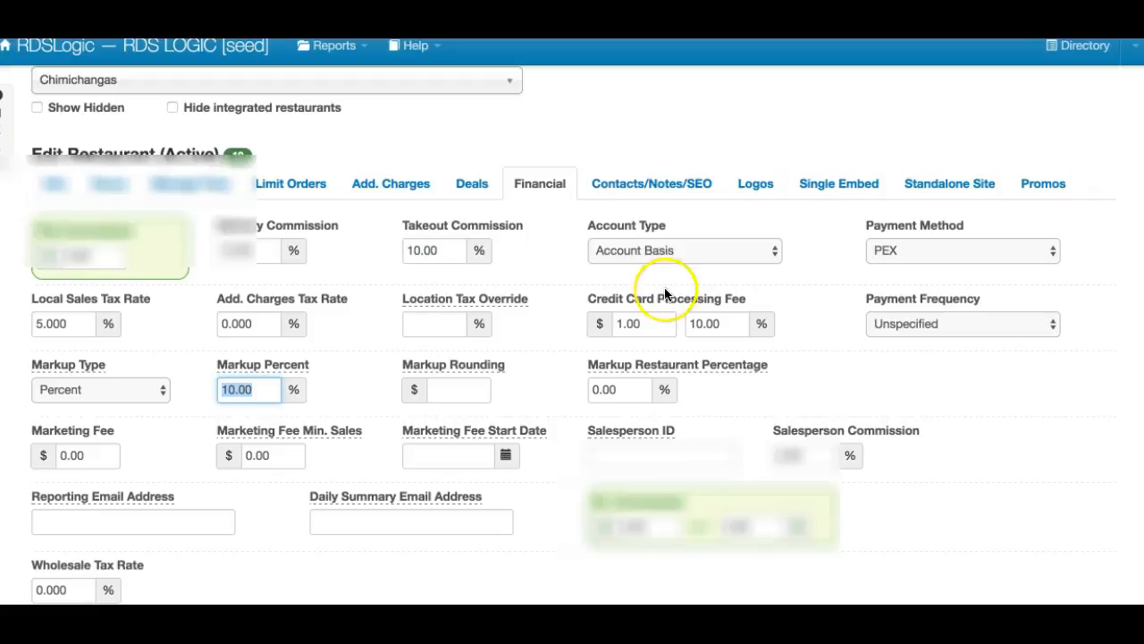
# Step: Set the Markup Restaurant Percentage field to 50
pyautogui.click(618, 389)
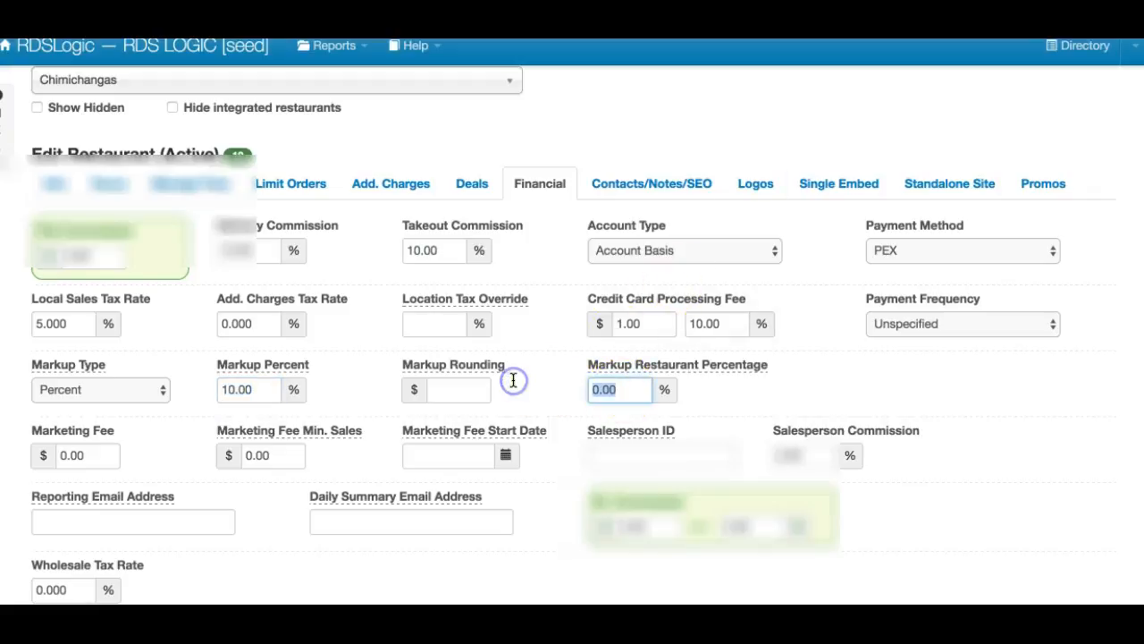
pyautogui.moveTo(644, 361)
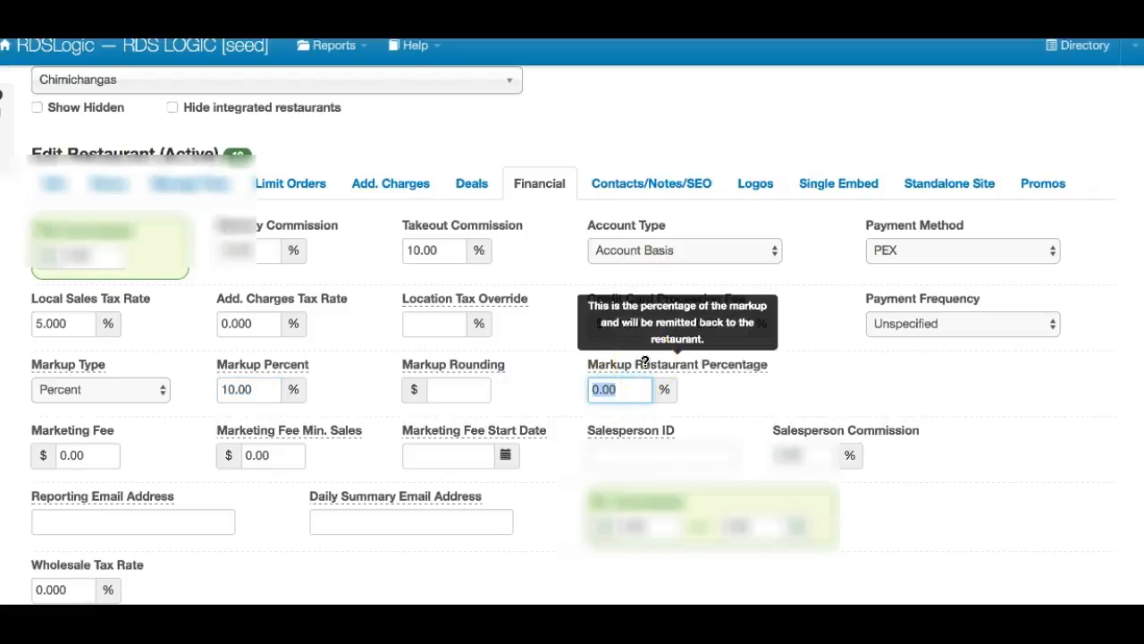
pyautogui.write('50')
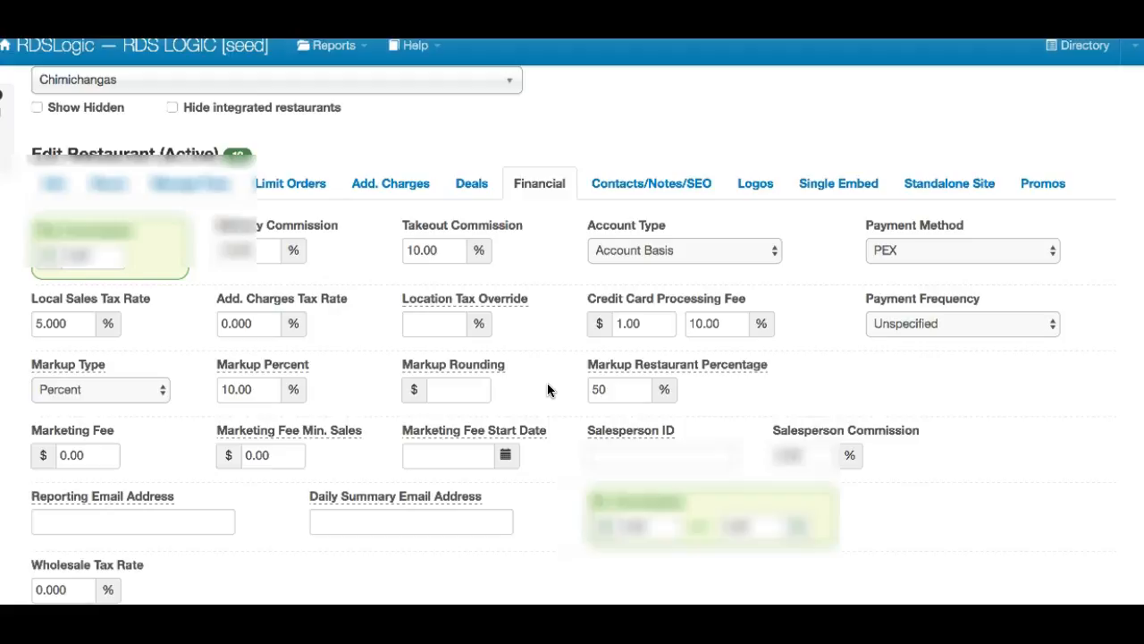
pyautogui.moveTo(243, 368)
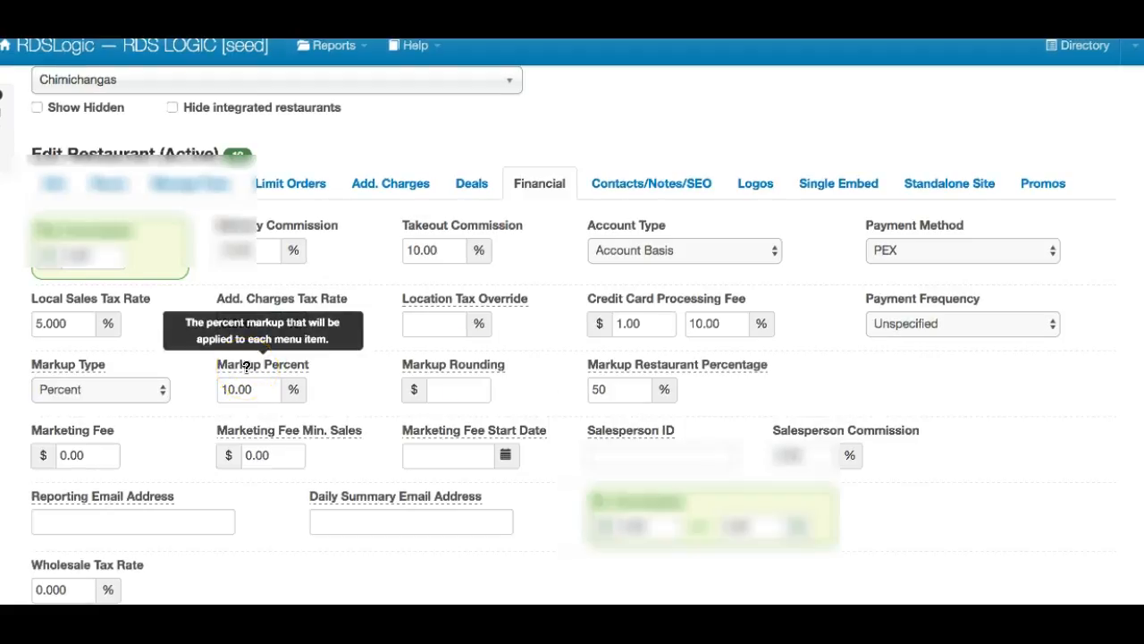
pyautogui.moveTo(634, 361)
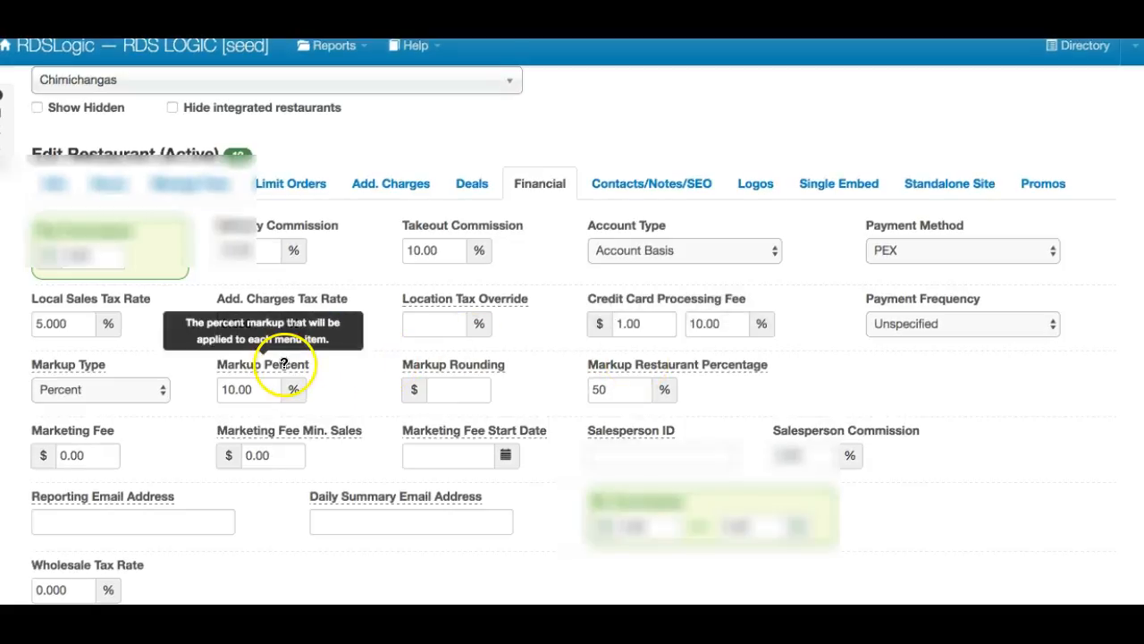
pyautogui.moveTo(313, 369)
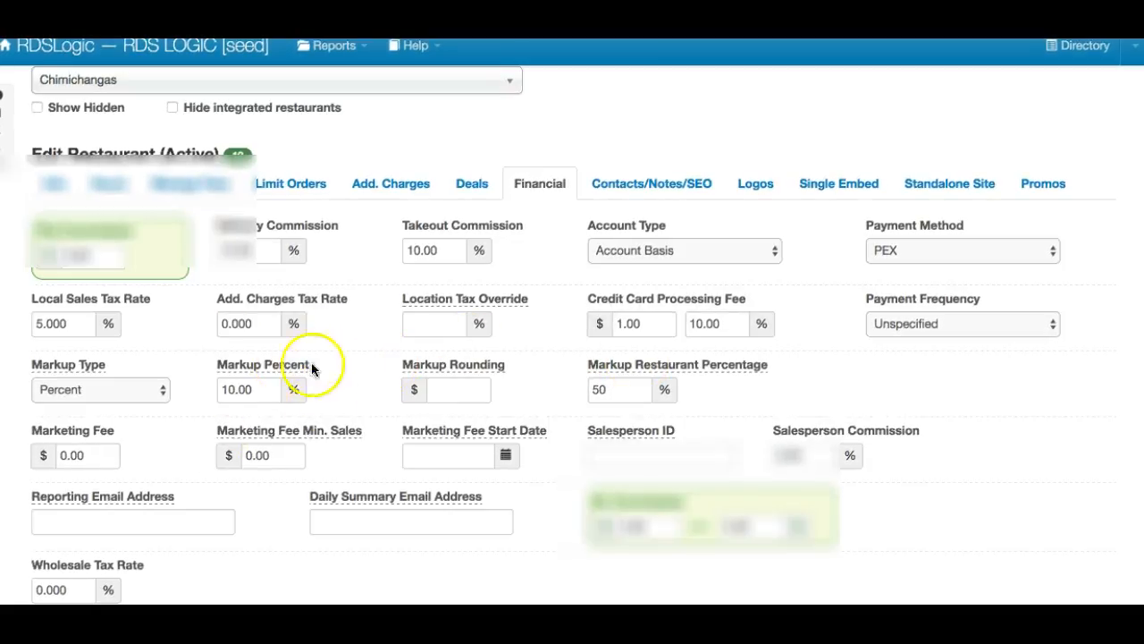
pyautogui.moveTo(571, 395)
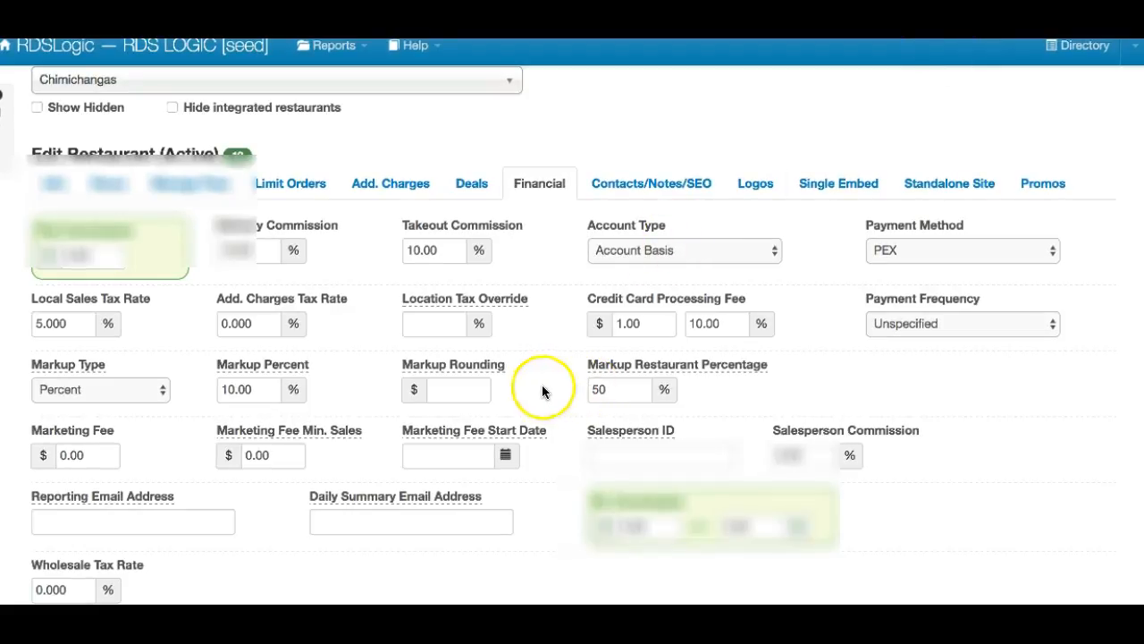
pyautogui.moveTo(619, 365)
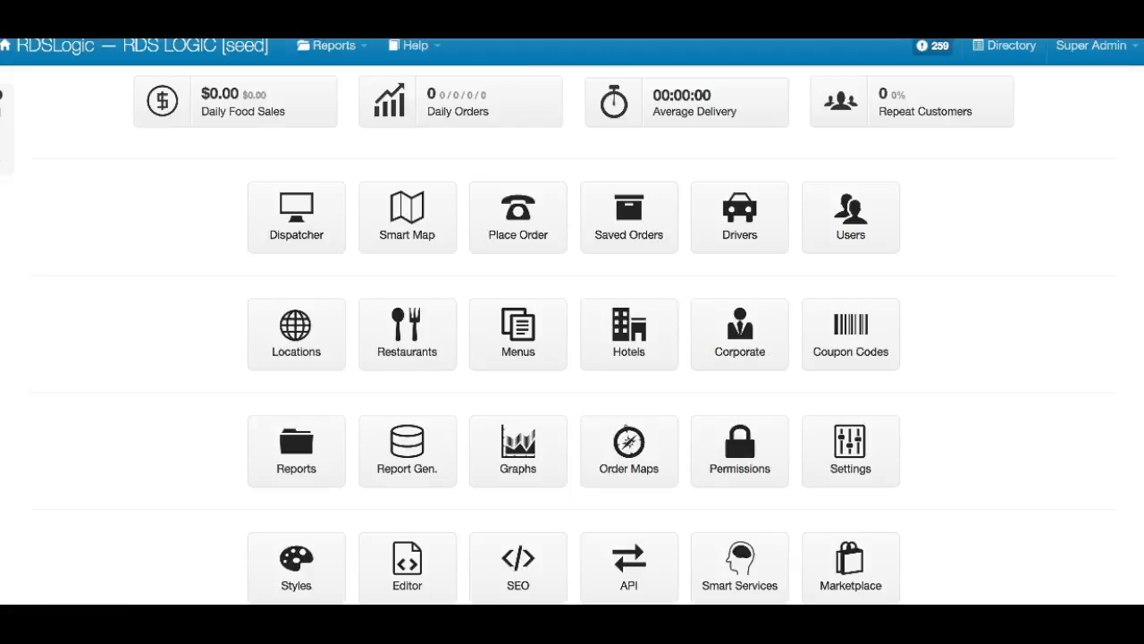
pyautogui.moveTo(1008, 391)
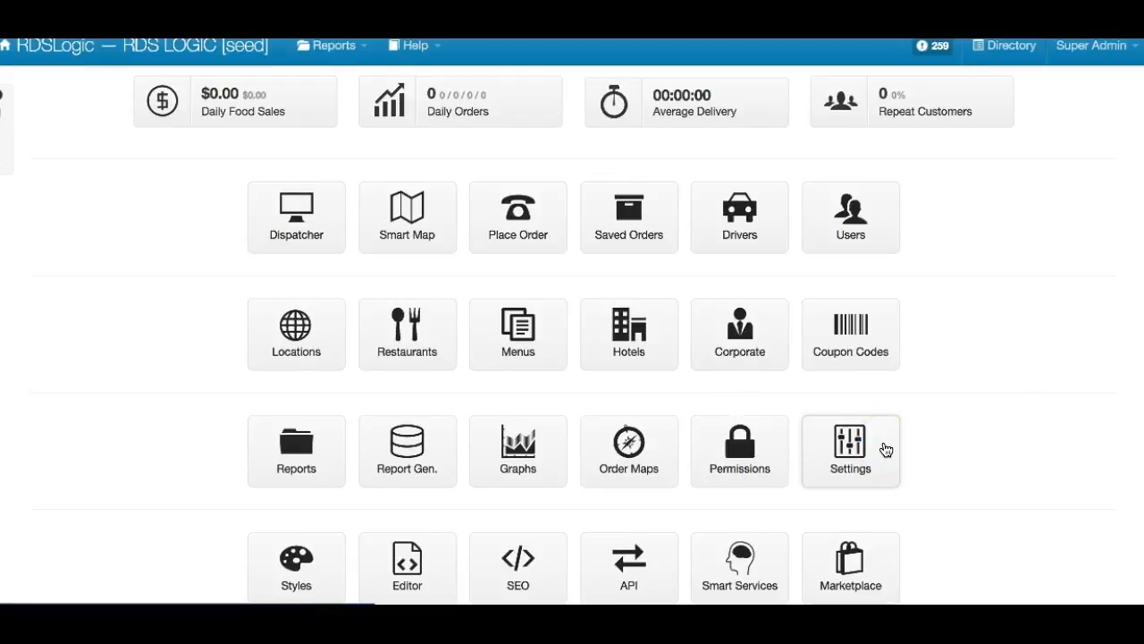
# Step: Show the store Settings list from the dashboard tile
pyautogui.click(851, 451)
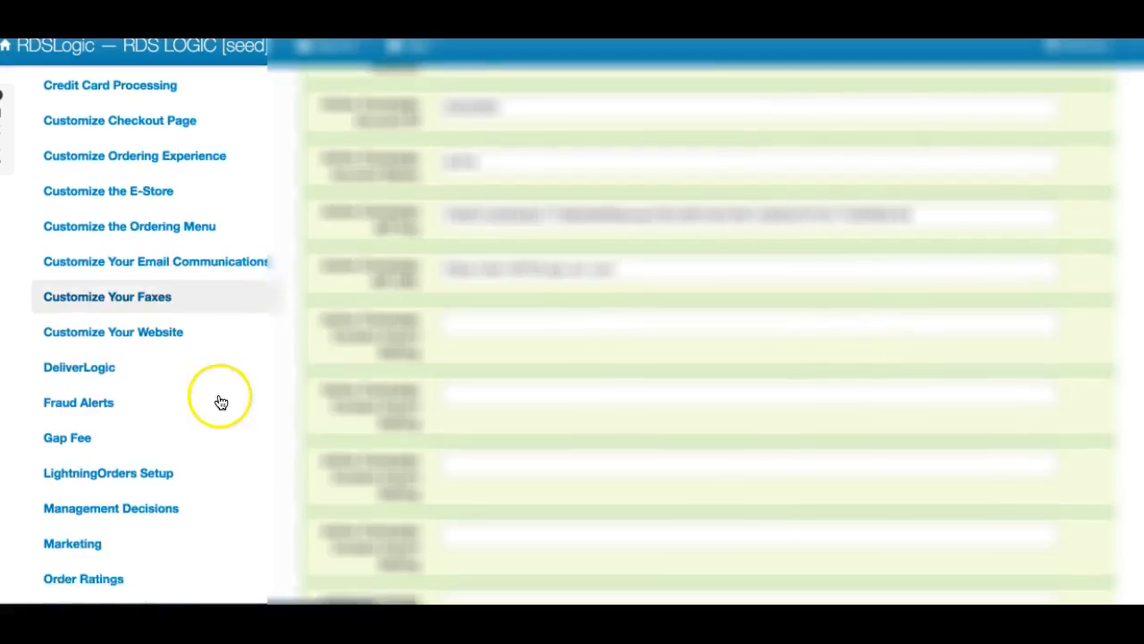